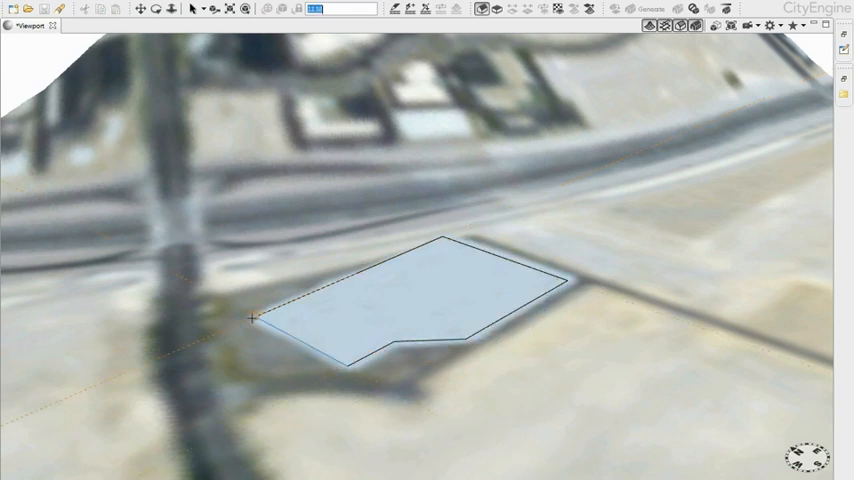
Step: Close the irregular building footprint by clicking back on its first vertex
left_click(413, 305)
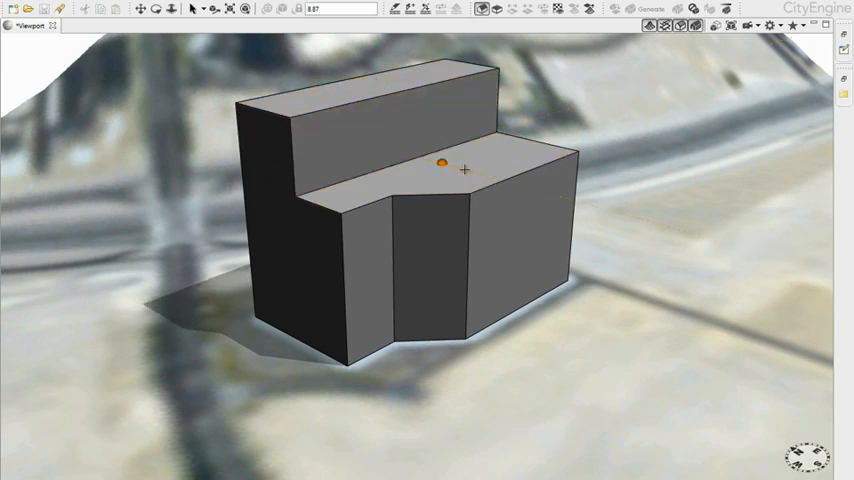
Step: Pull the rear section's top face upward to make it taller than the front block
left_click_drag(443, 163, 438, 98)
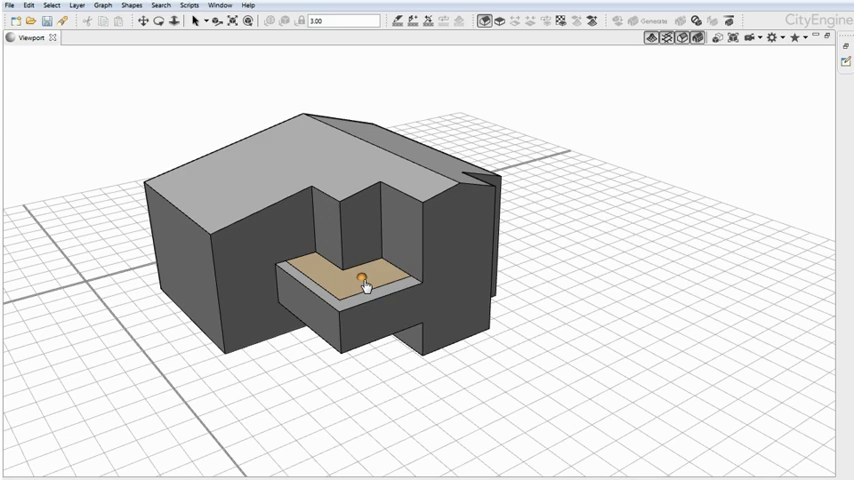
Step: Select the floor of the carved front recess, the lower ledge inside it
left_click(355, 282)
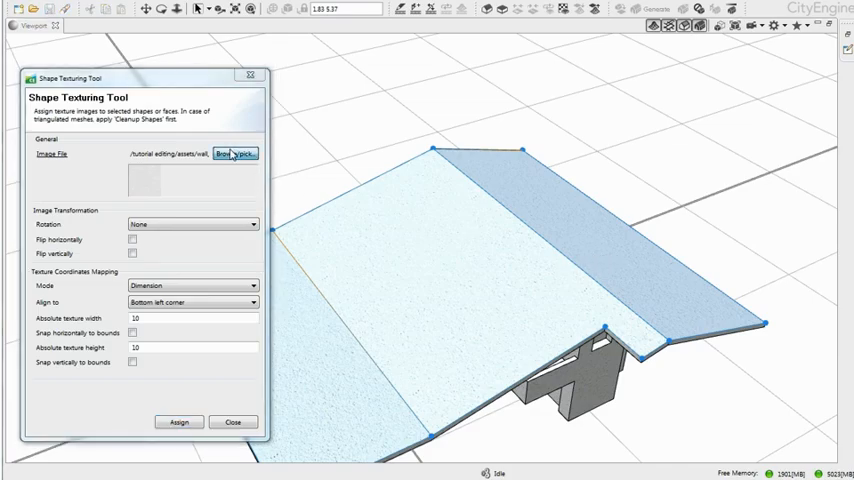
Step: Choose the roof tile image from the tutorial assets as the Shape Texturing Tool texture
left_click(236, 153)
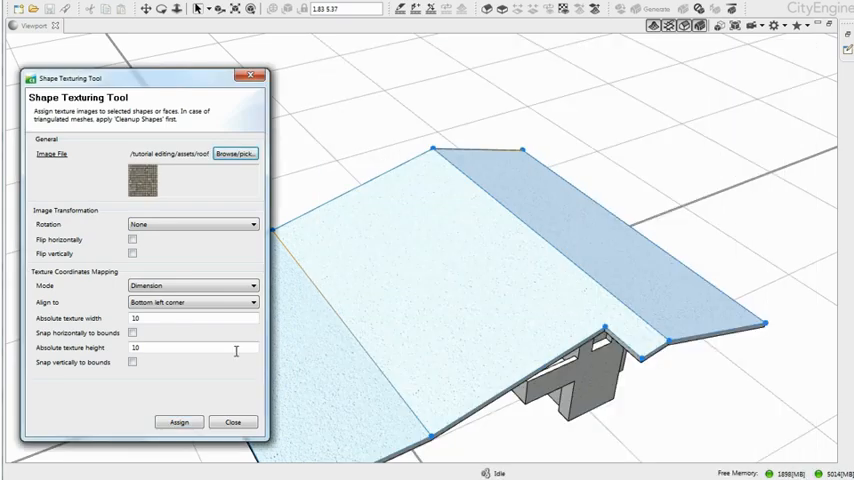